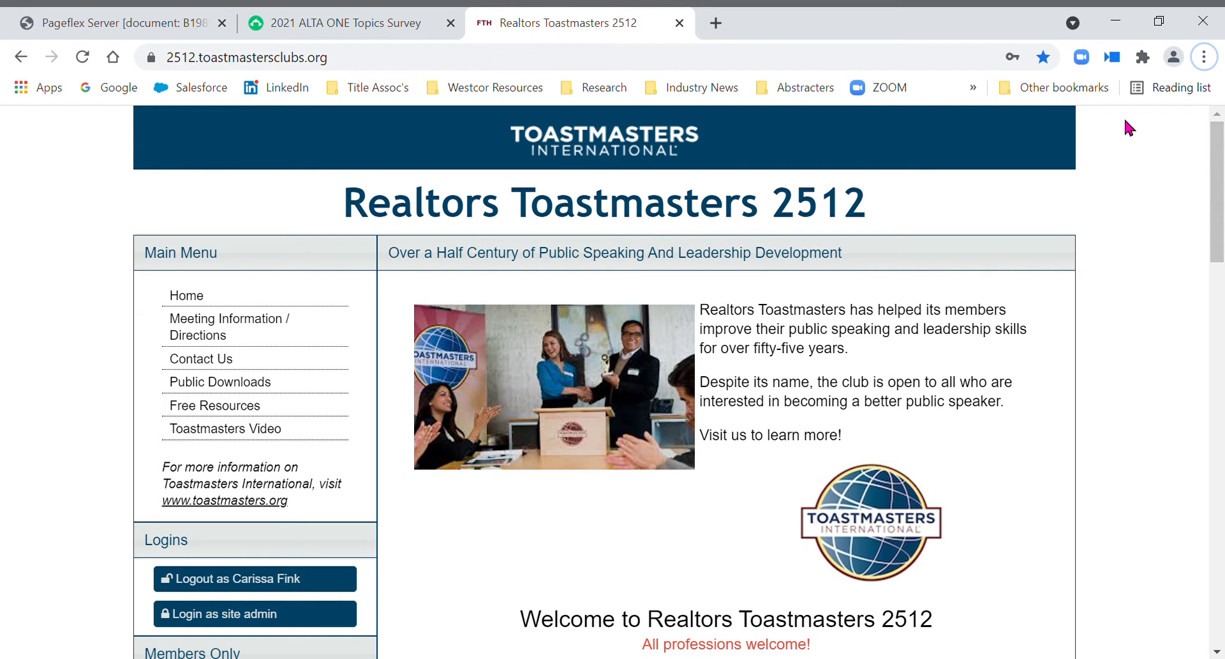
mouse_move(1144, 178)
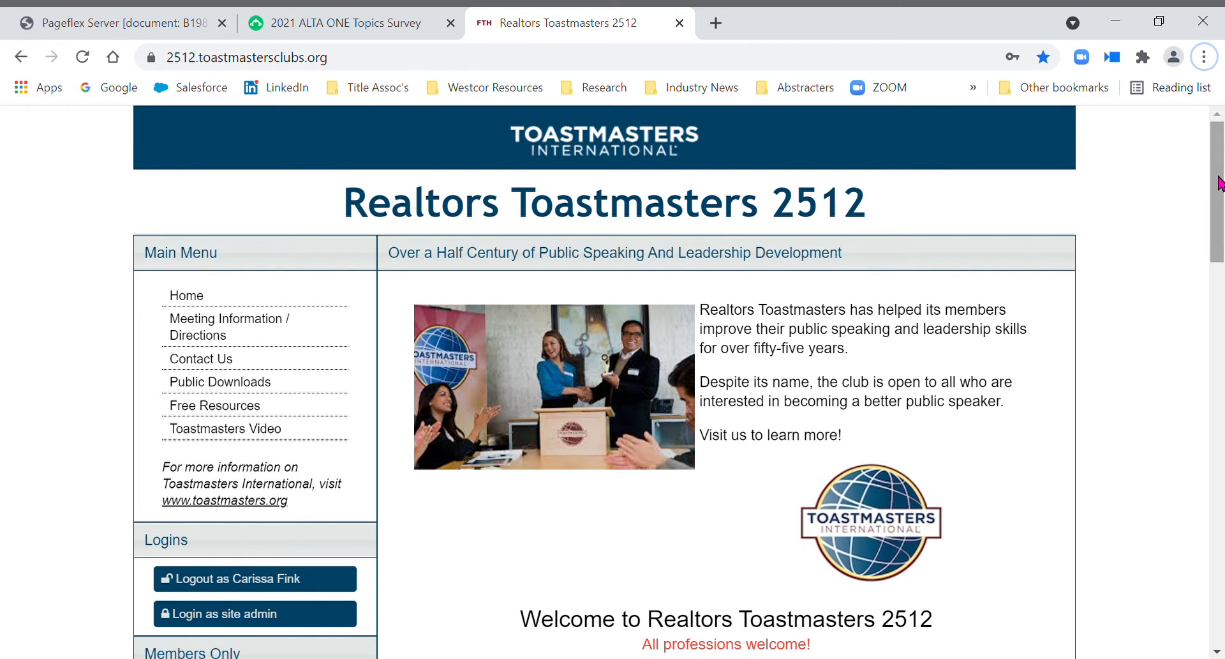
Go to the club's Meeting Agendas page, showing the April 29, 2021 agenda
scroll(down, 3)
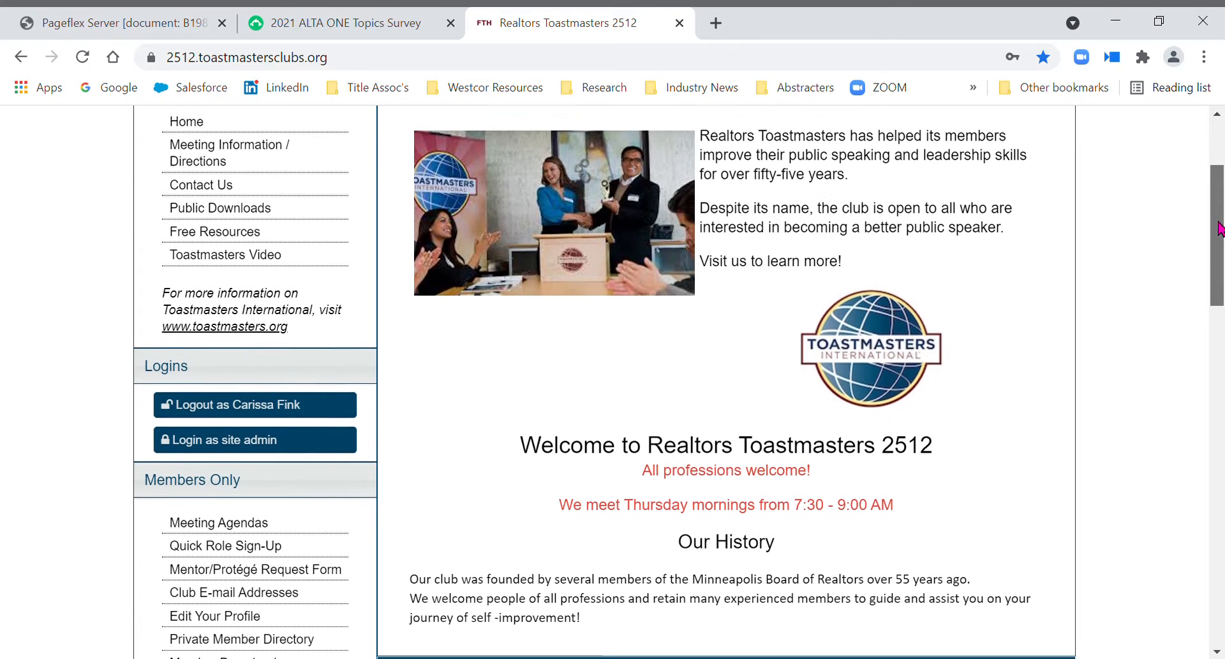
scroll(down, 3)
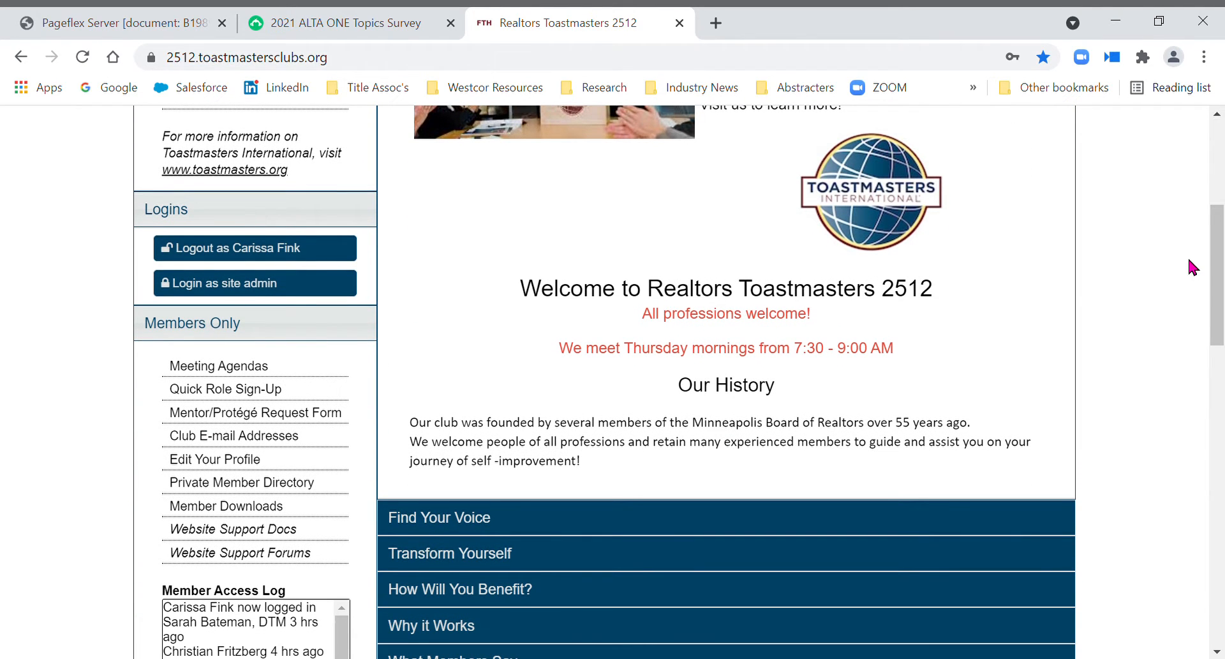
mouse_move(374, 385)
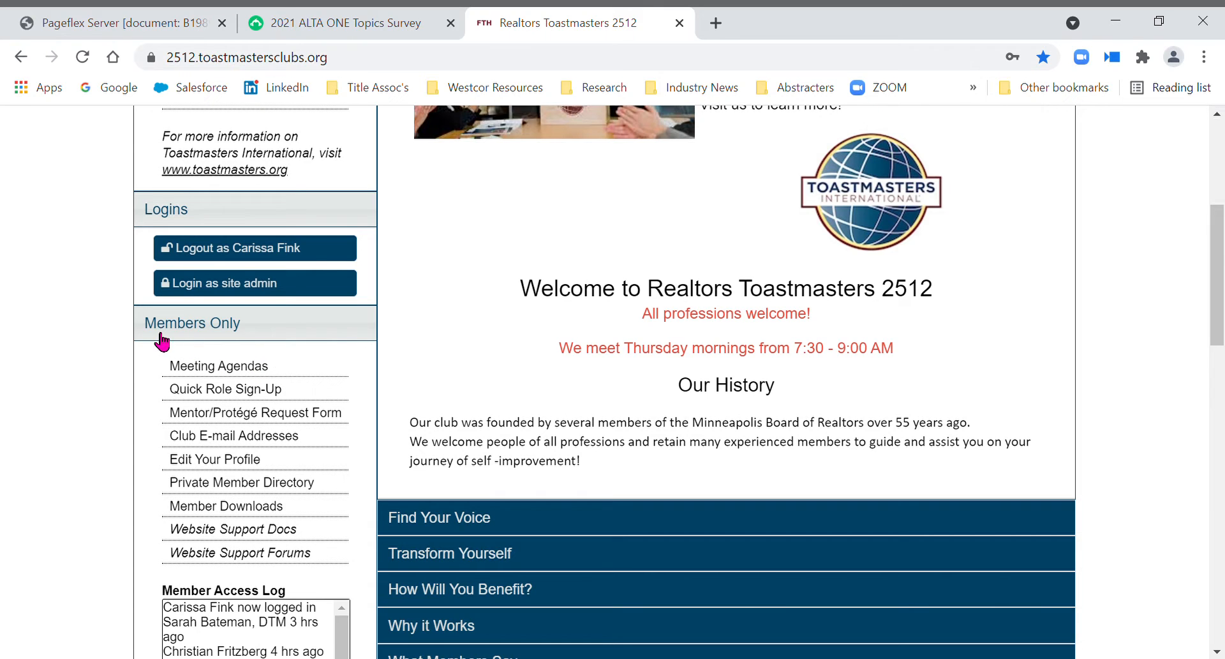
mouse_move(209, 378)
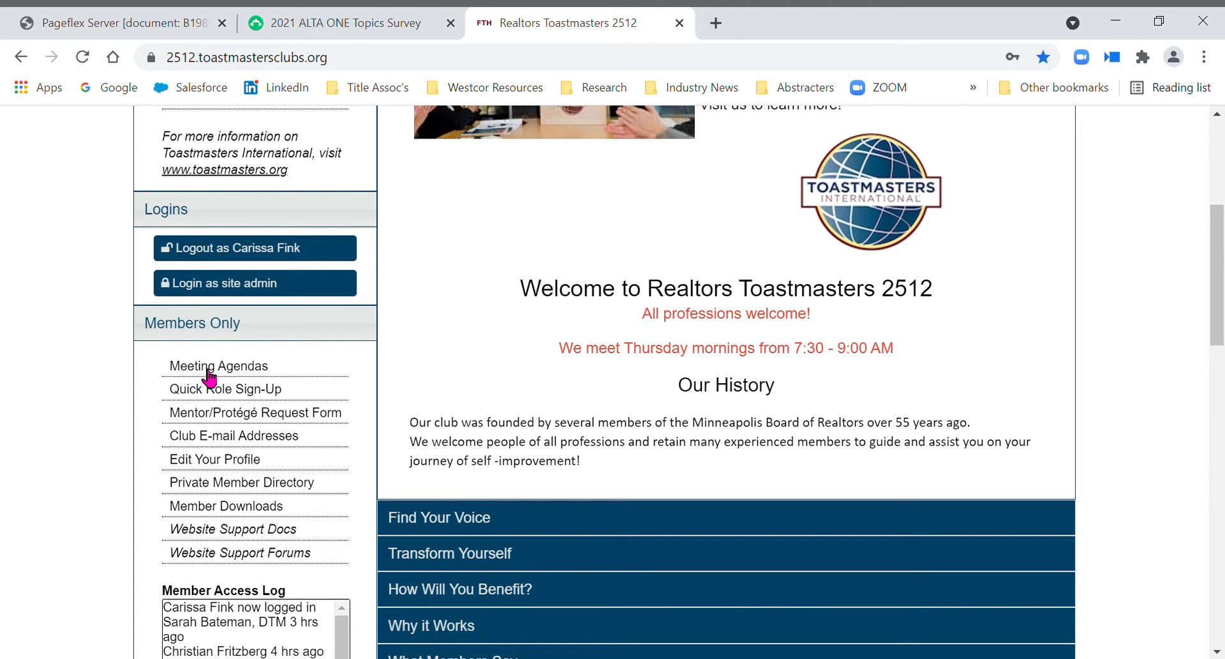
click(218, 365)
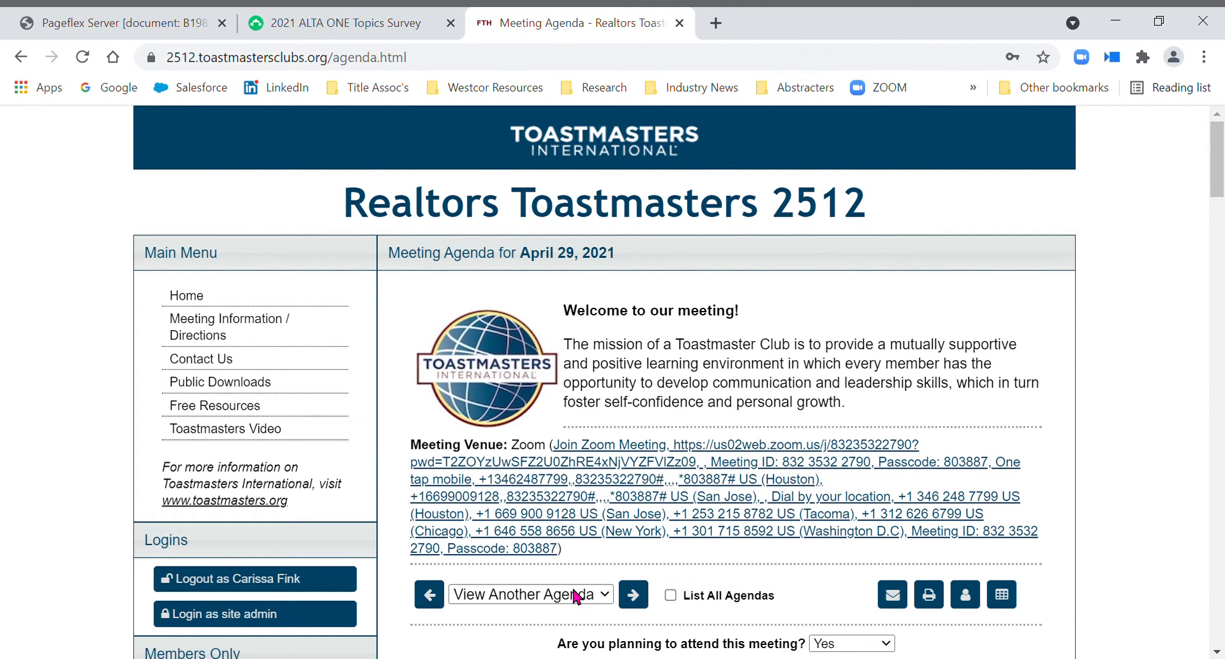
Switch to the June 5, 2021 agenda via View Another Agenda
click(531, 593)
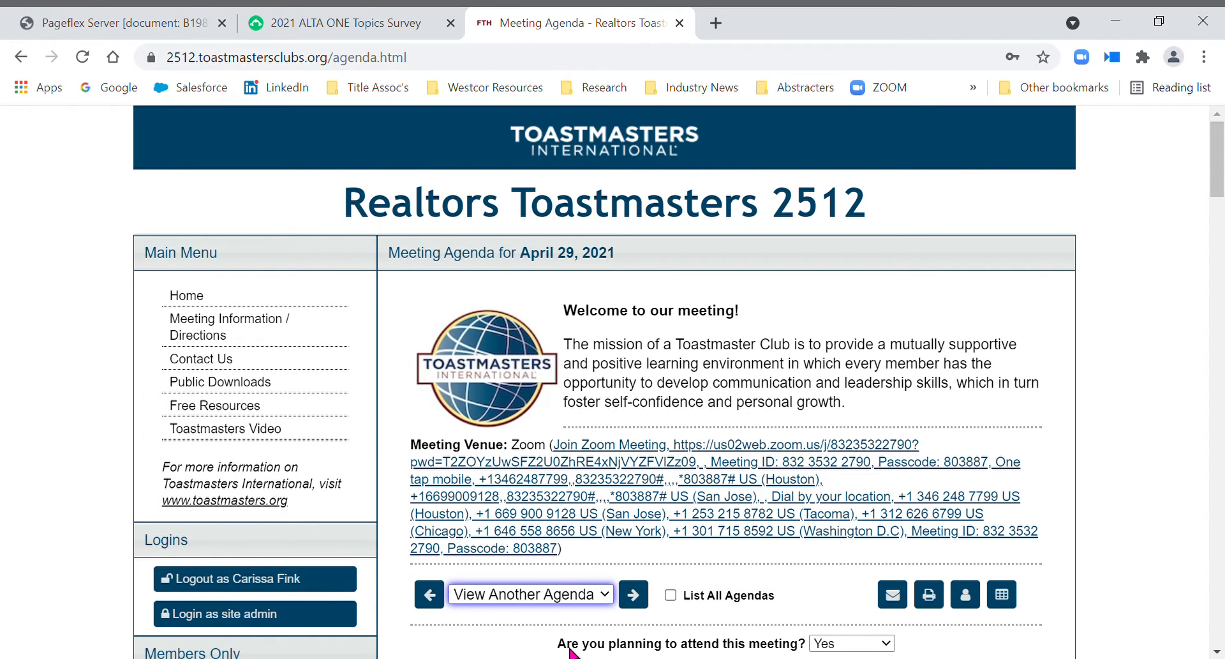
click(633, 593)
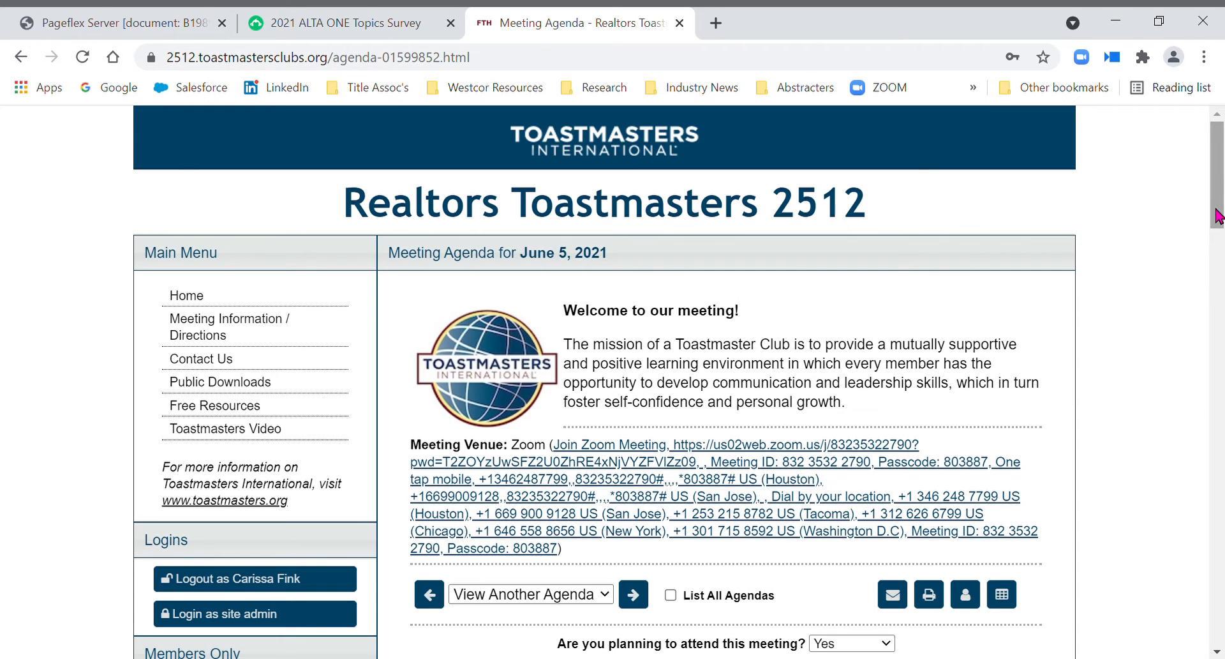
scroll(down, 3)
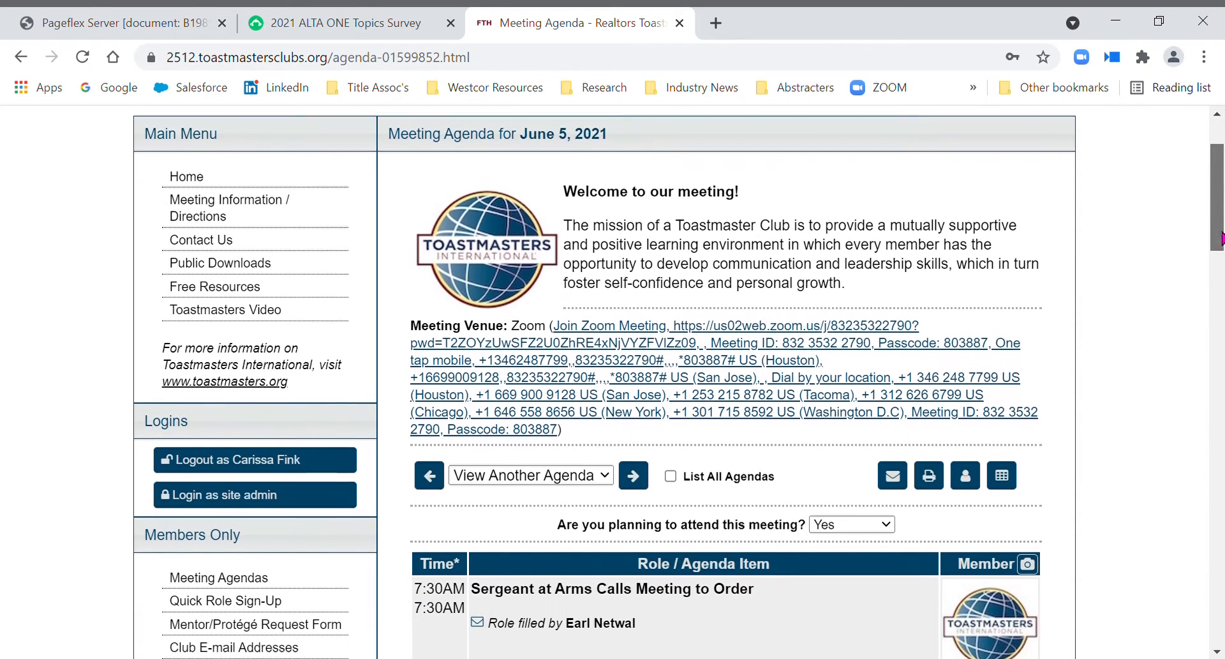
scroll(down, 3)
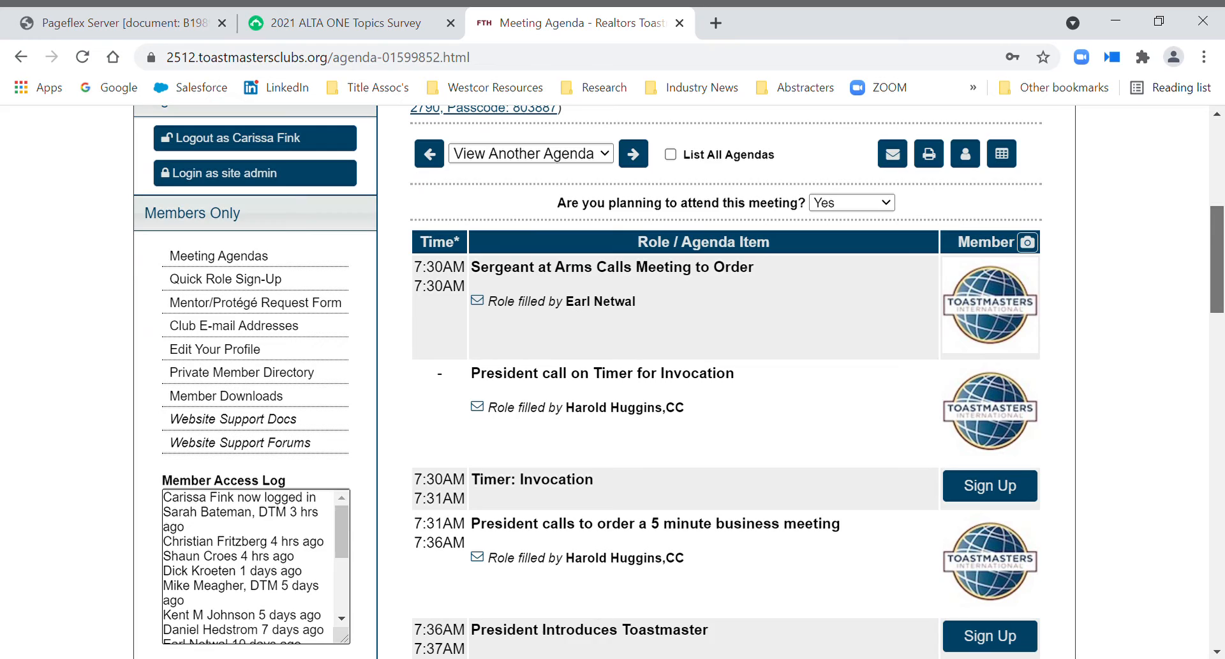
scroll(down, 3)
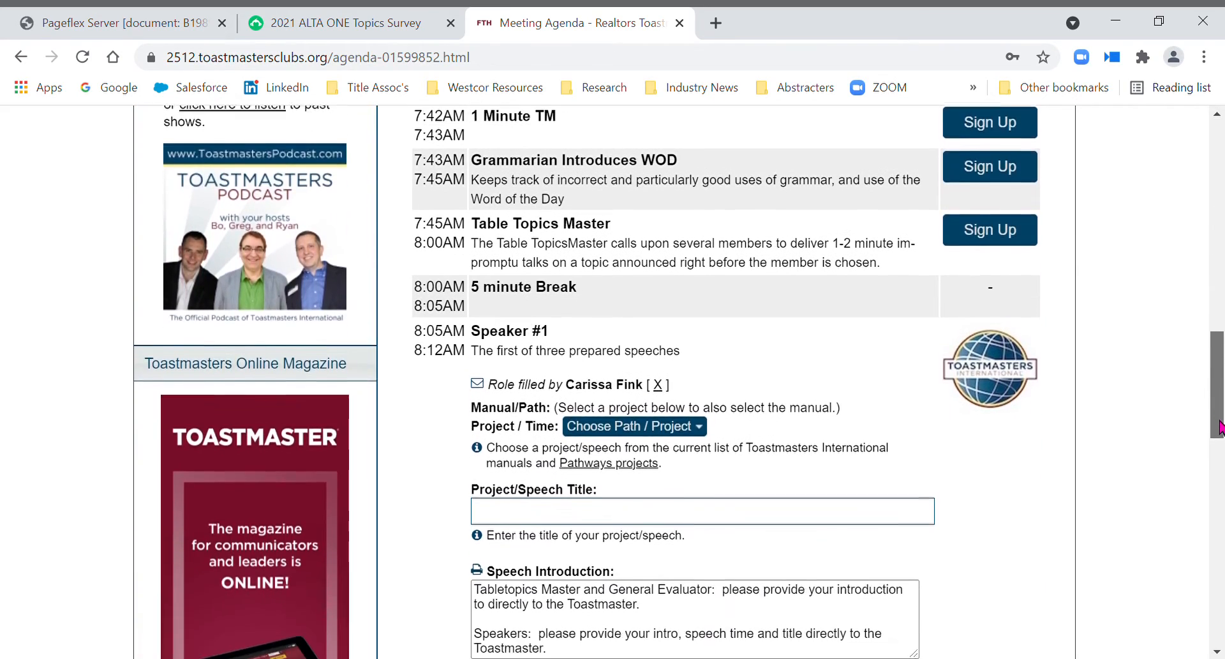
scroll(down, 3)
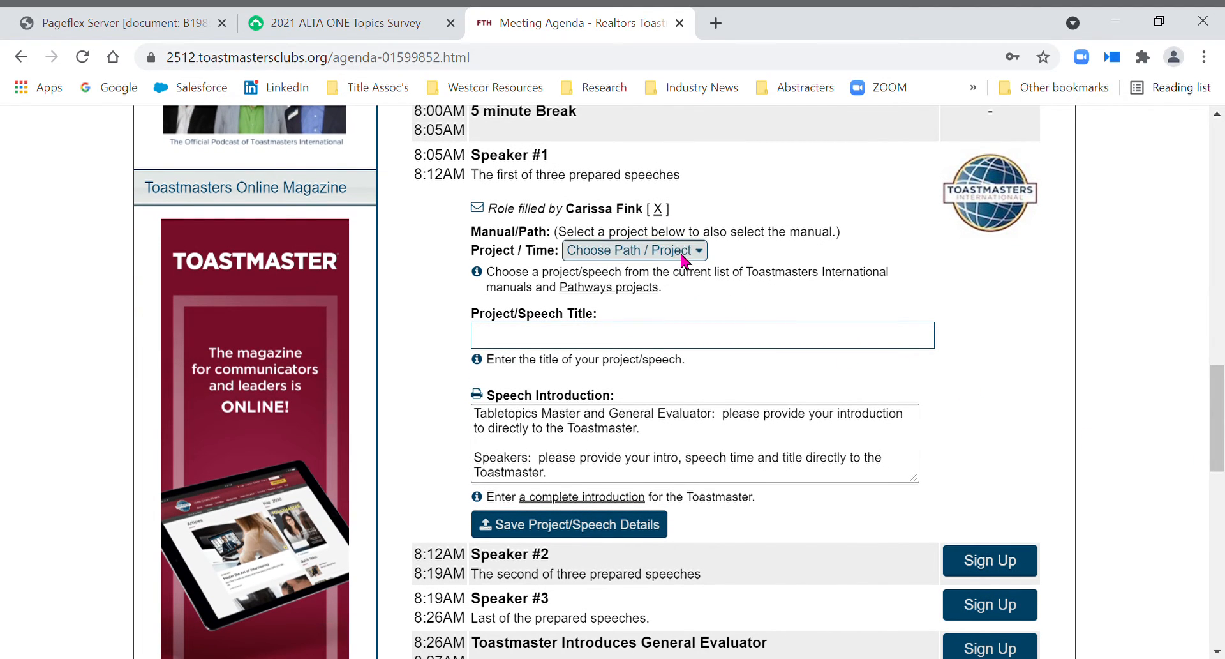
Give Speaker #1 the (L1) Ice Breaker project, title 'Toastmaster Intro 5-7 mins', introduction 'INTRO'
click(631, 250)
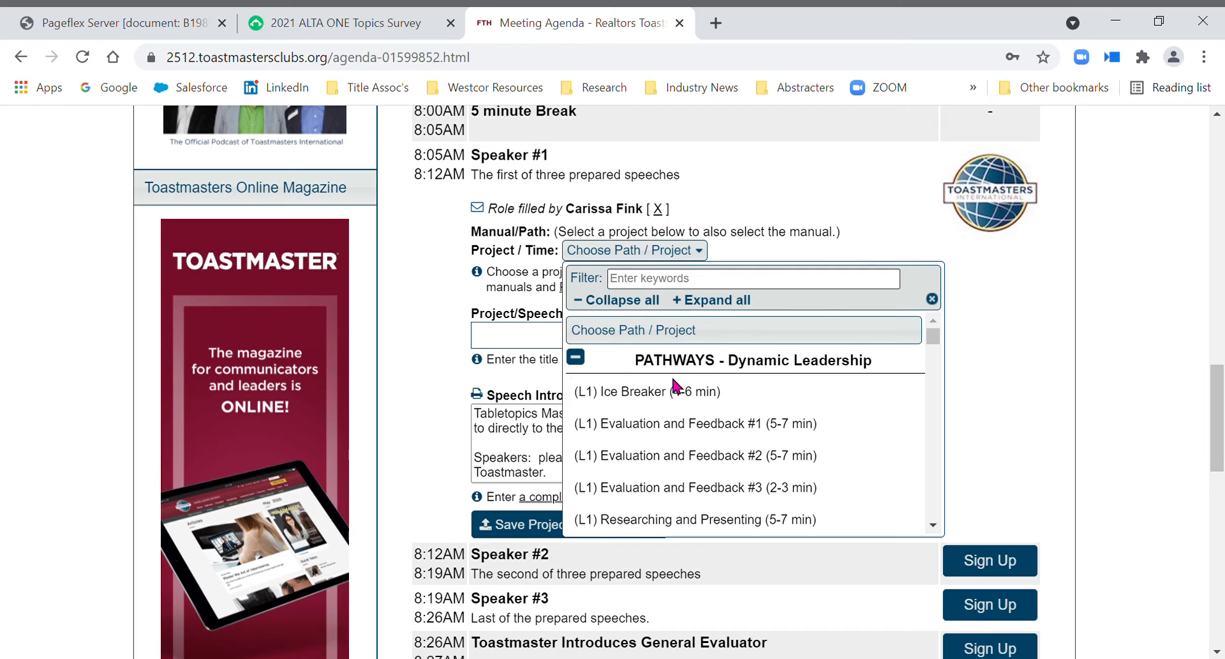
click(646, 392)
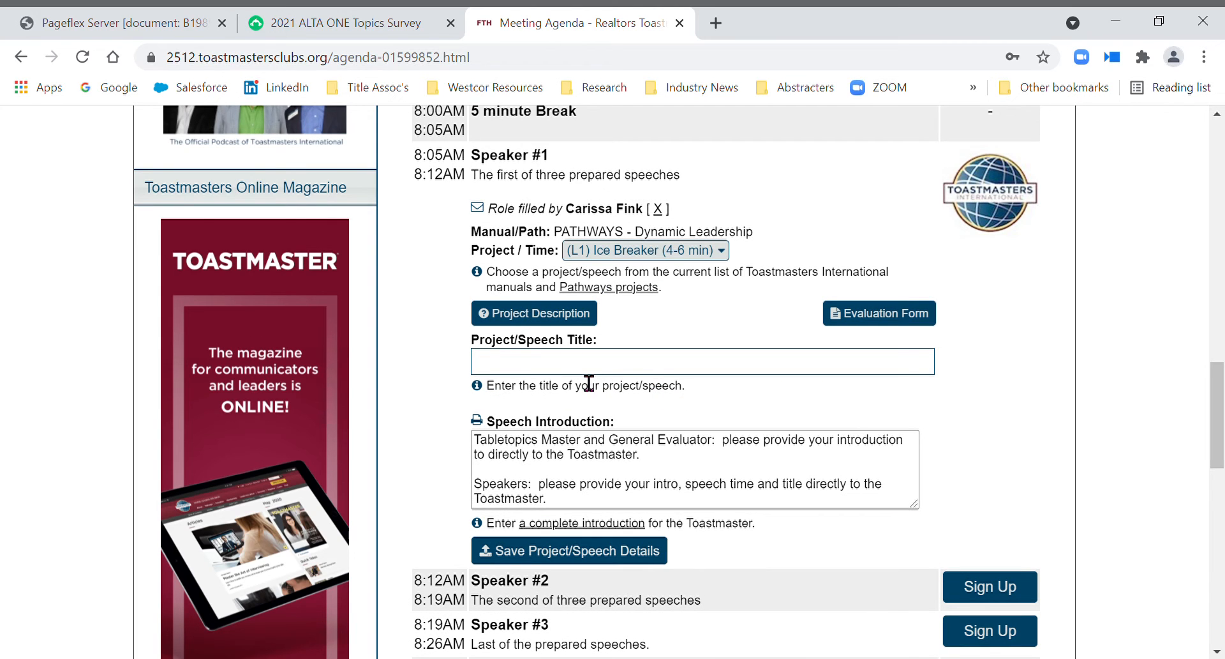
text(Toastmaster Intro)
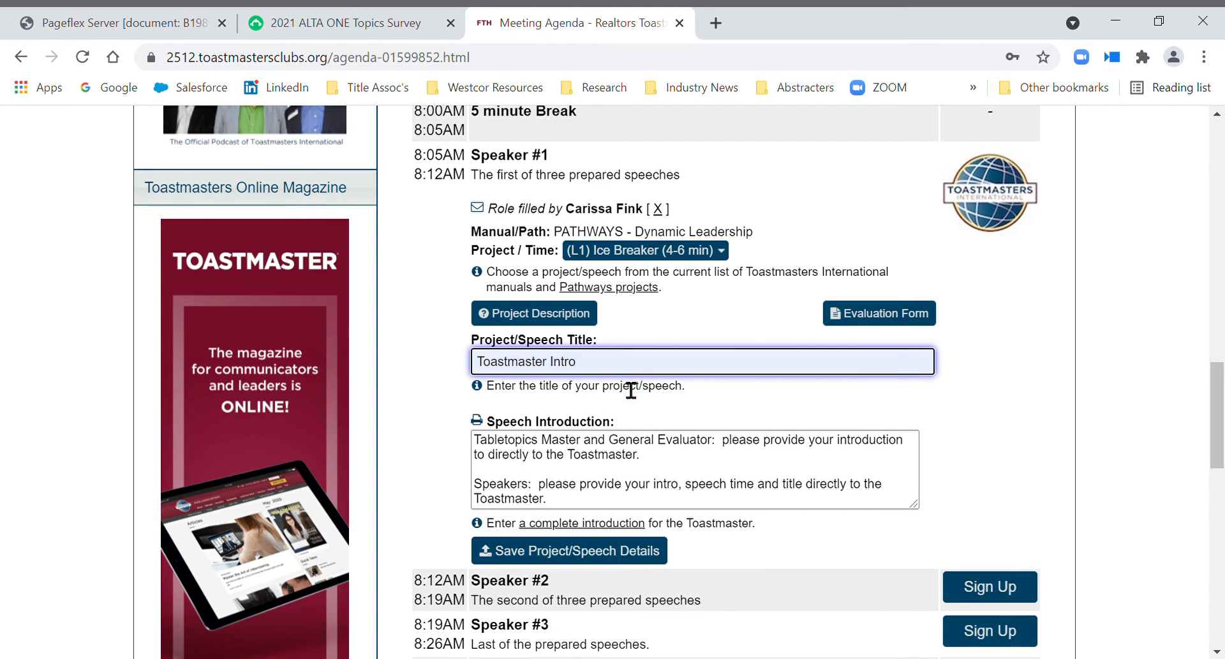
text(5-)
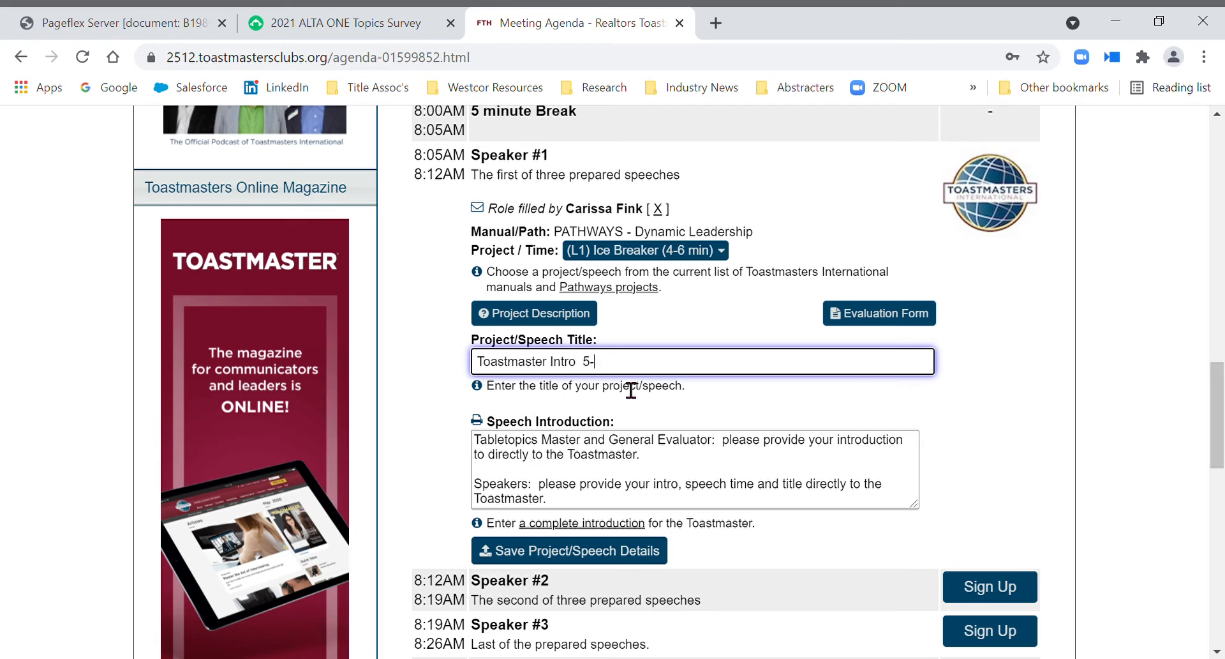
text(7 mins)
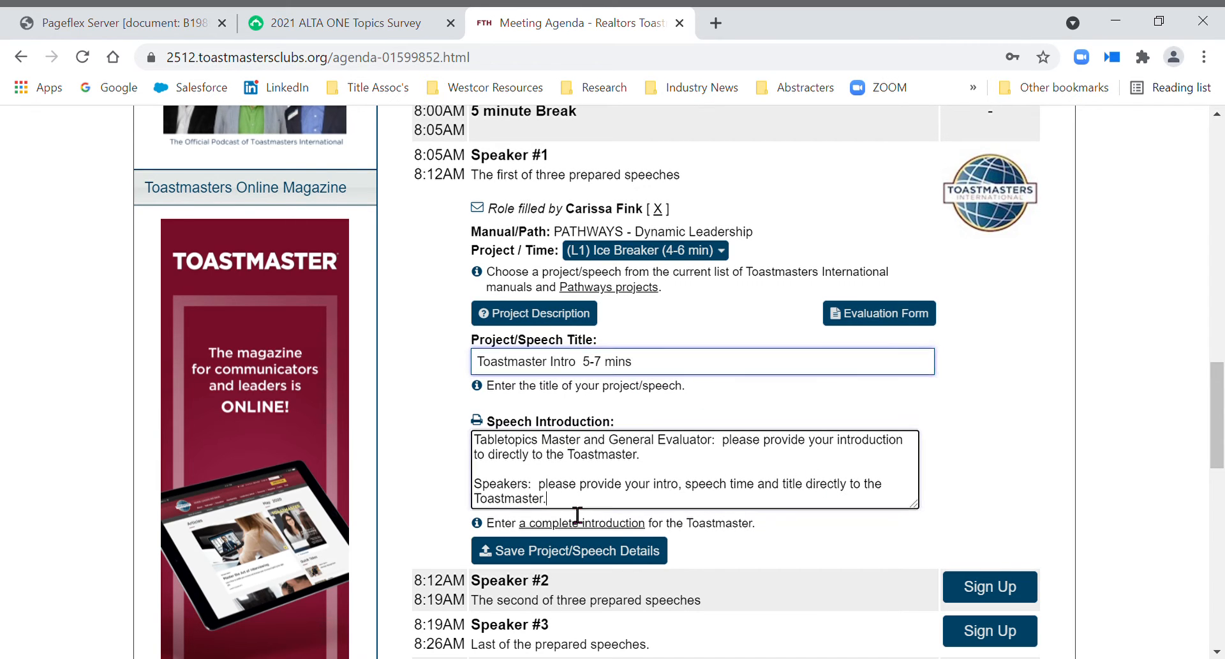
text(IN)
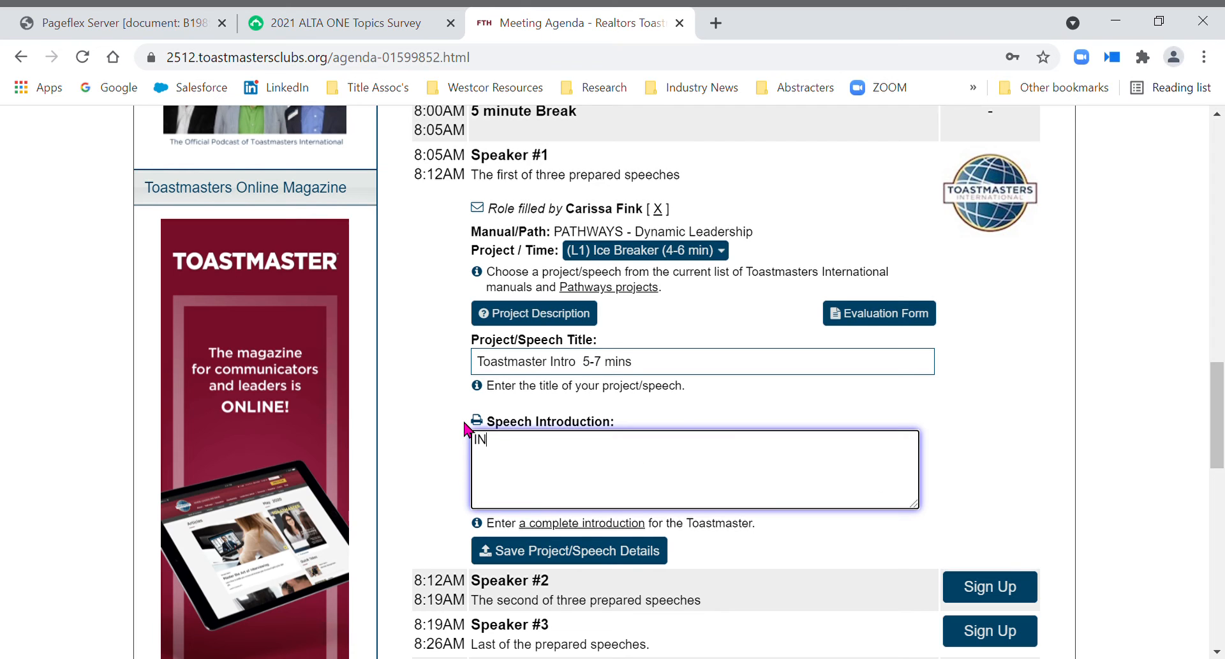
text(TRO)
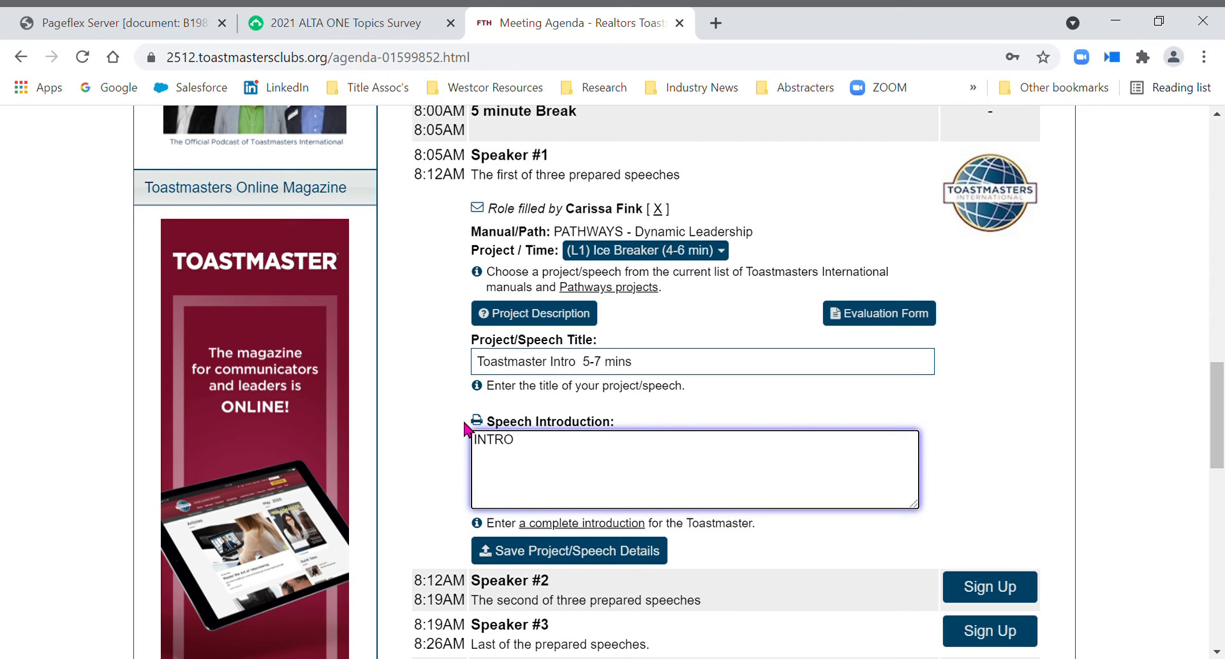
mouse_move(634, 504)
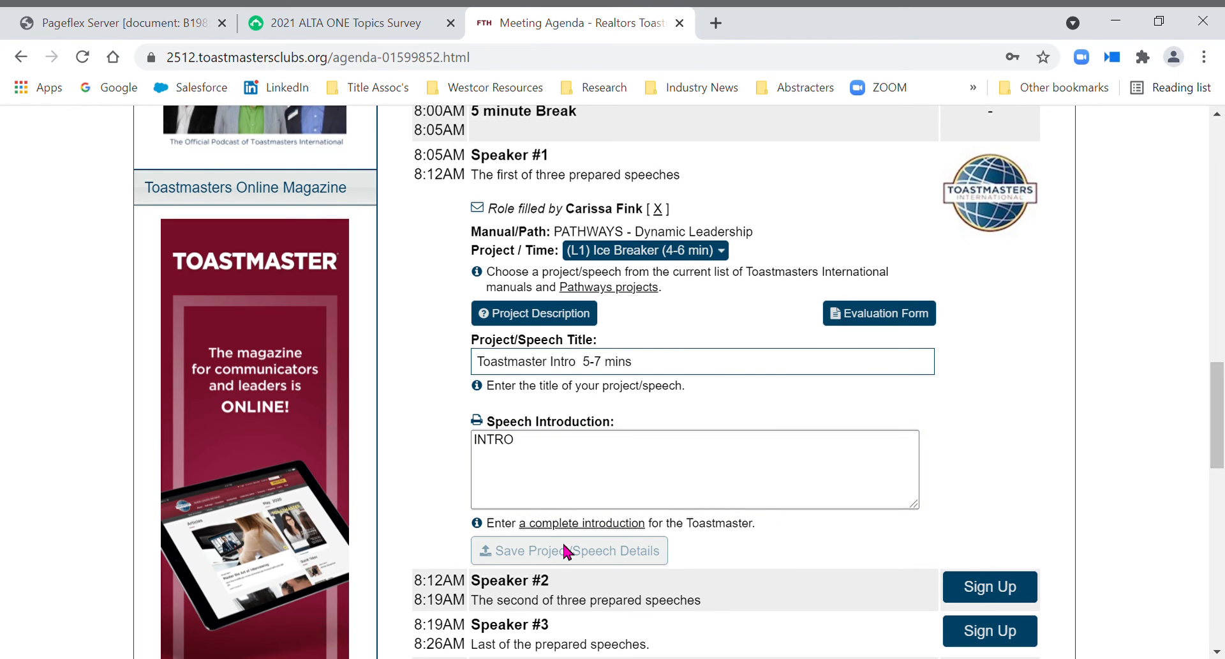
Save Speaker #1's speech details and dismiss the Speech Data Saved confirmation
click(569, 550)
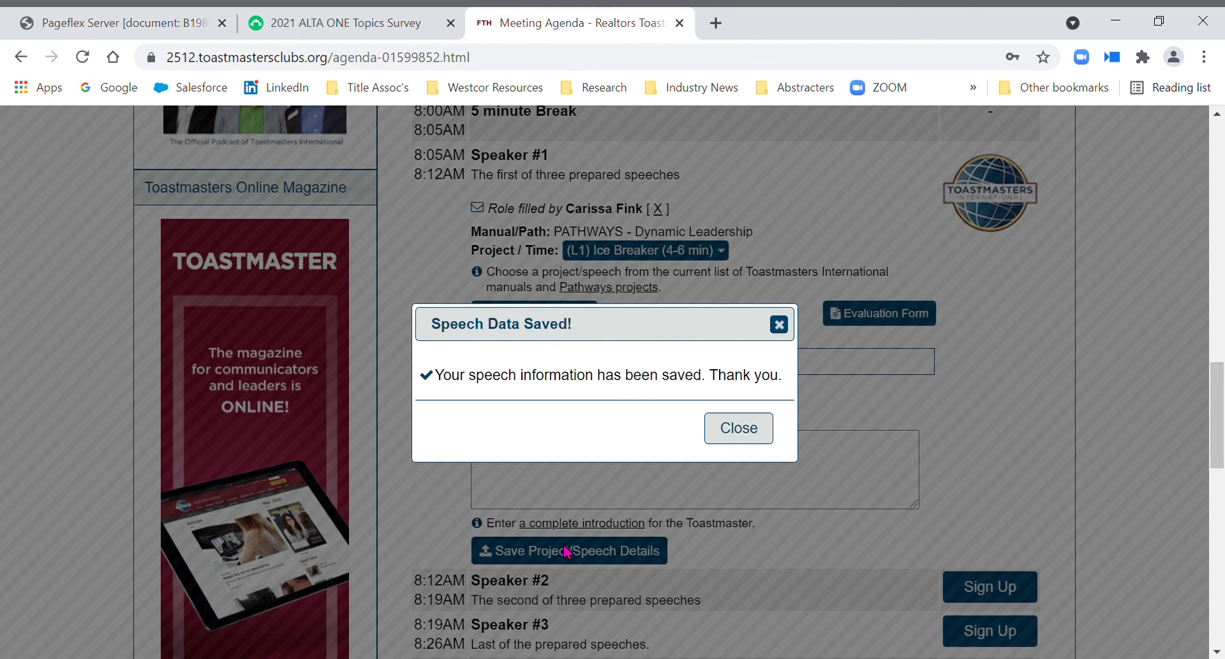
click(736, 427)
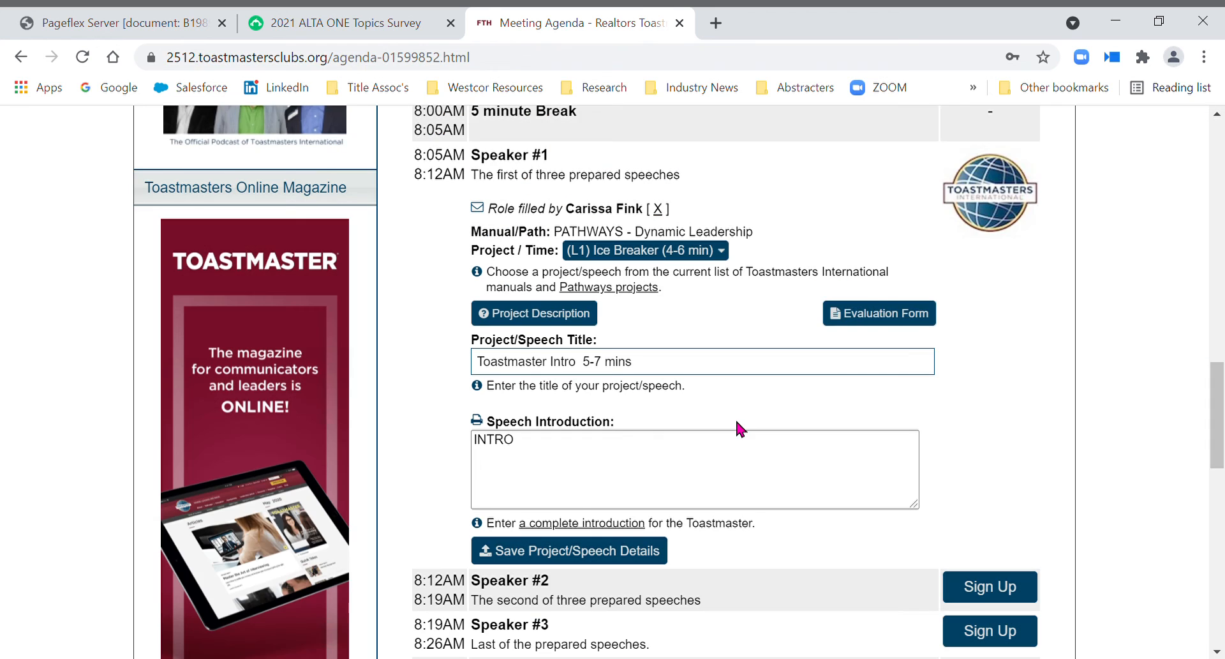
mouse_move(1101, 206)
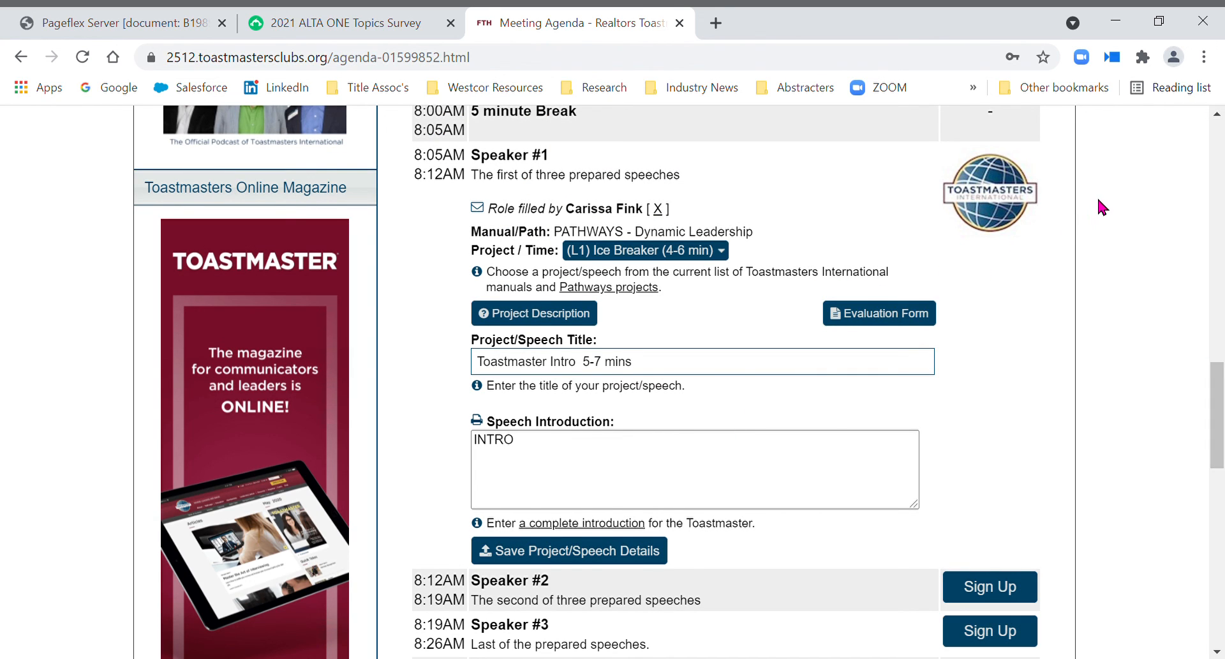